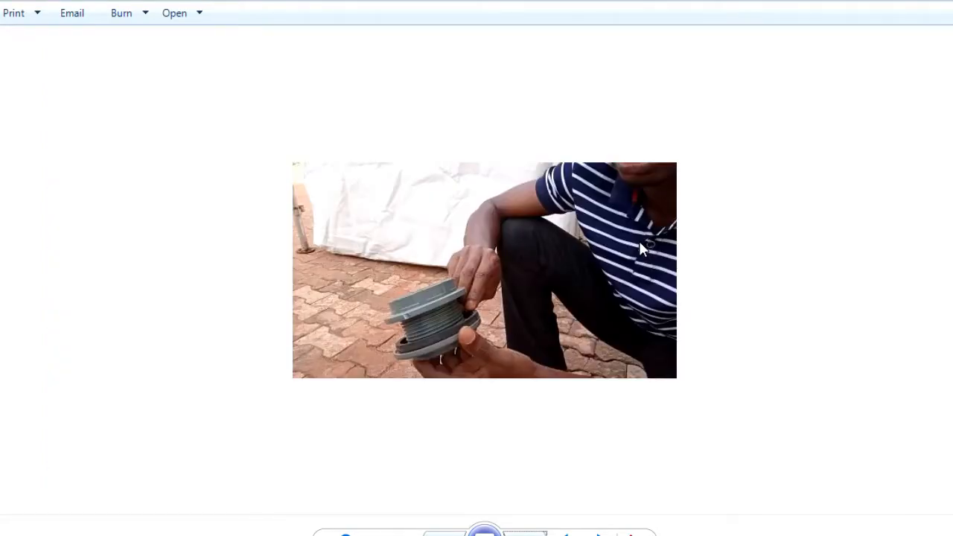
mouse_move(445, 340)
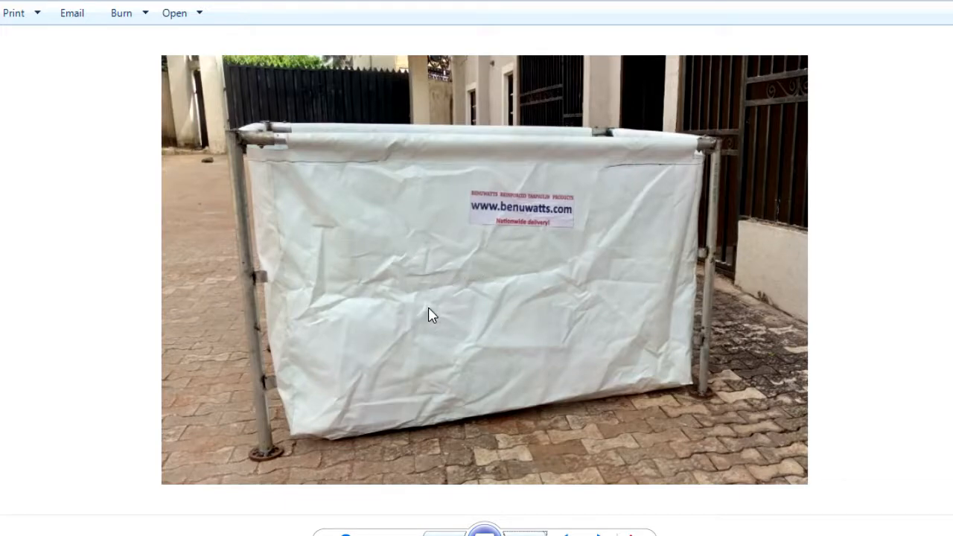
mouse_move(394, 394)
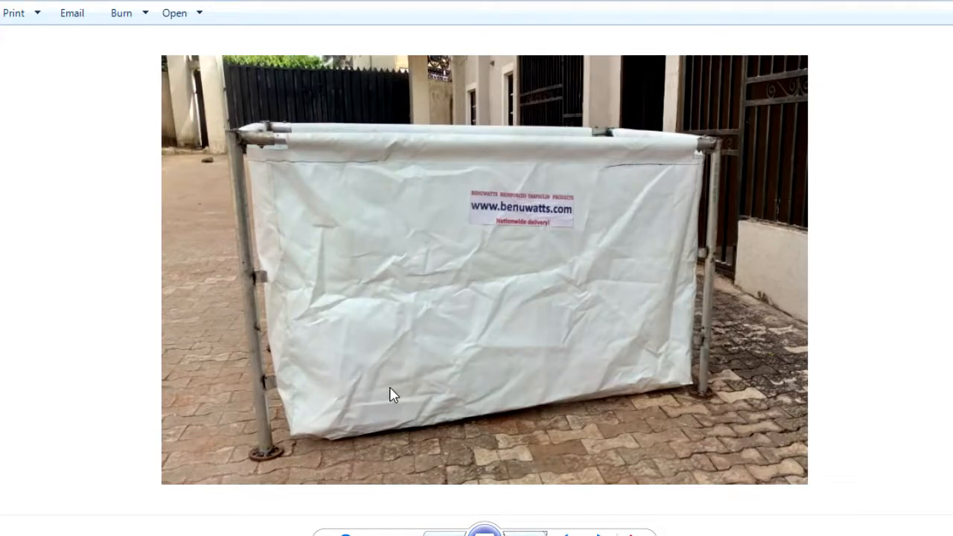
mouse_move(359, 387)
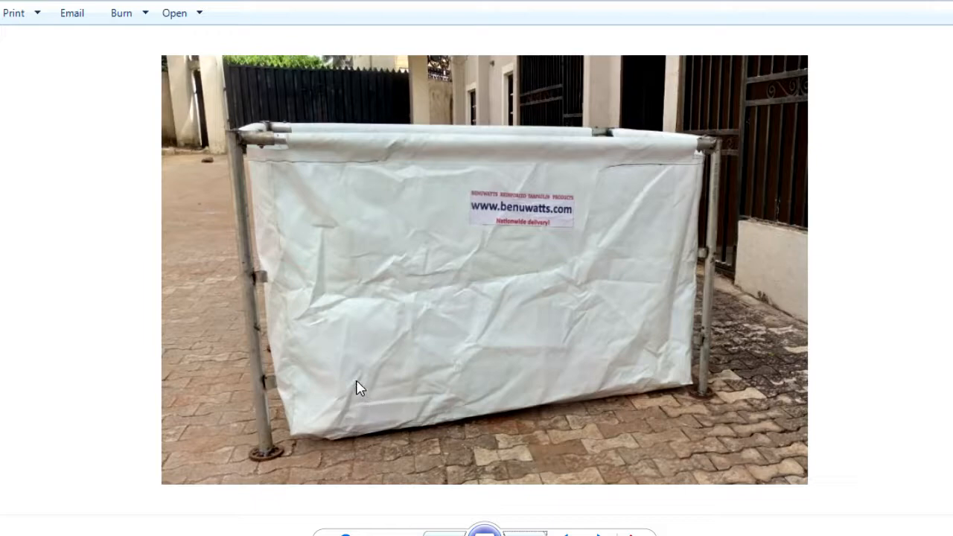
mouse_move(421, 354)
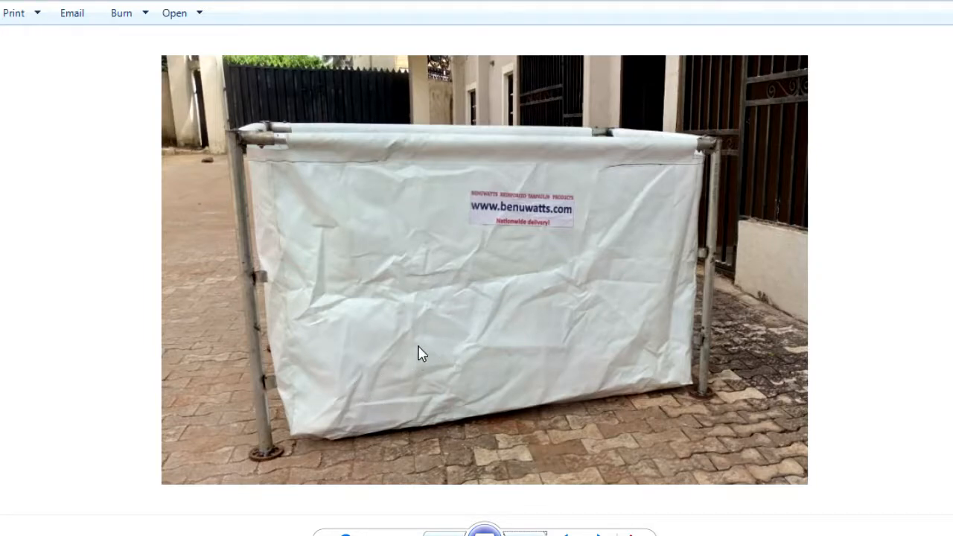
mouse_move(507, 353)
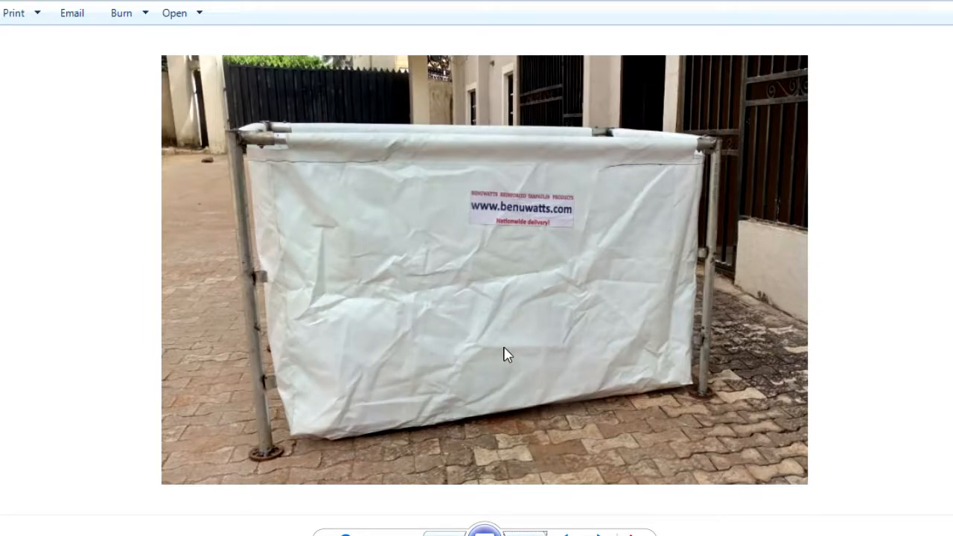
mouse_move(632, 352)
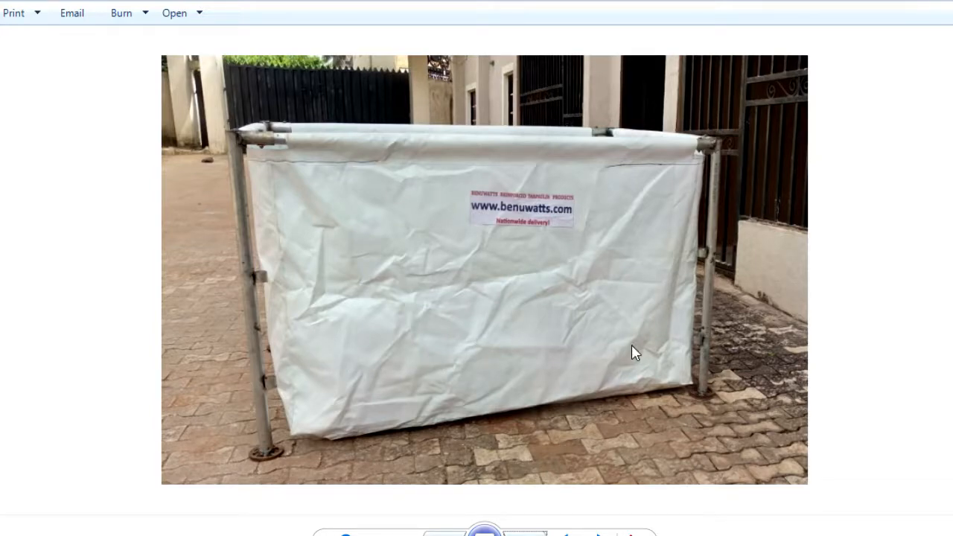
mouse_move(658, 386)
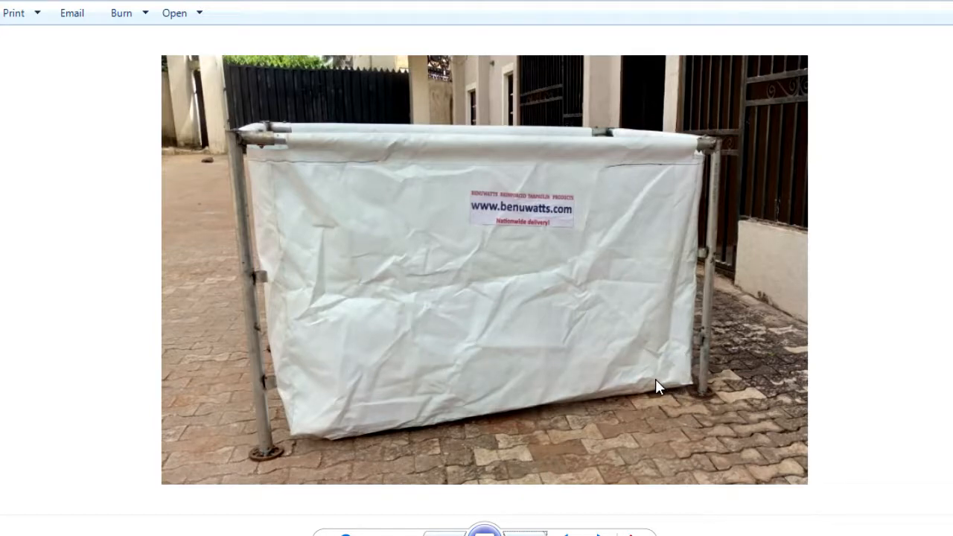
mouse_move(437, 404)
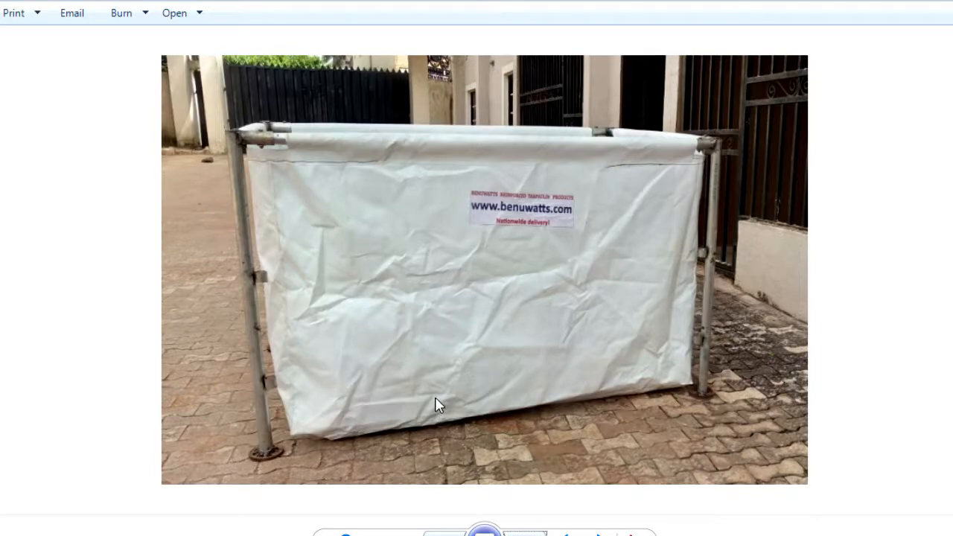
mouse_move(771, 435)
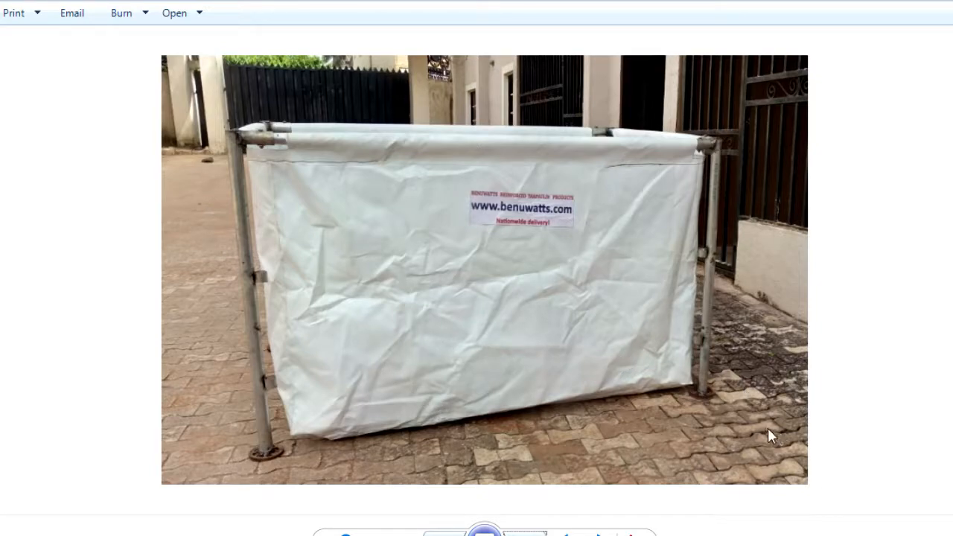
mouse_move(366, 308)
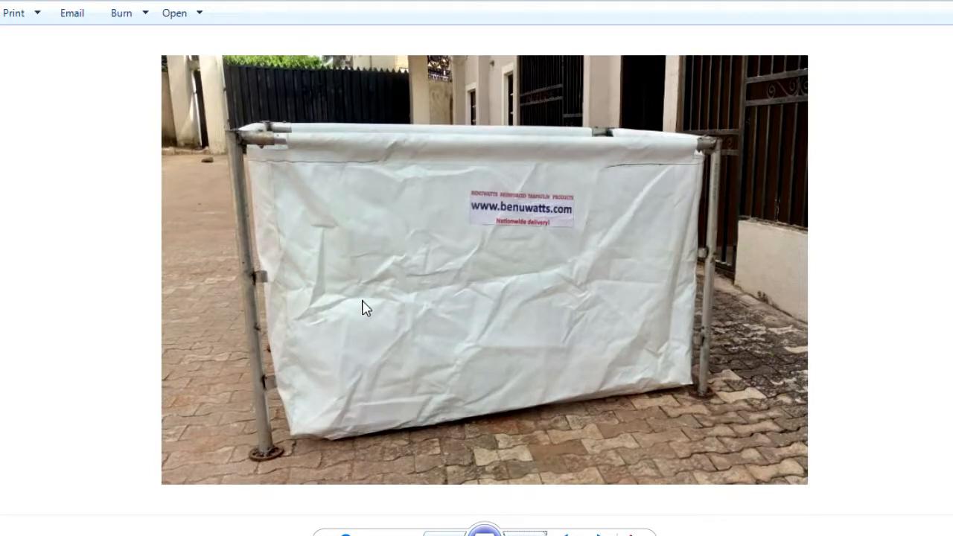
mouse_move(588, 384)
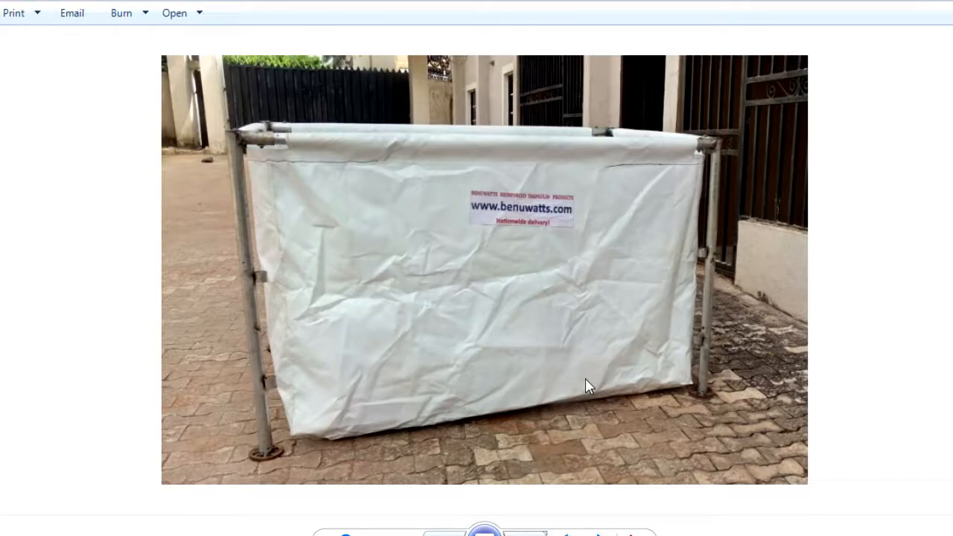
mouse_move(657, 378)
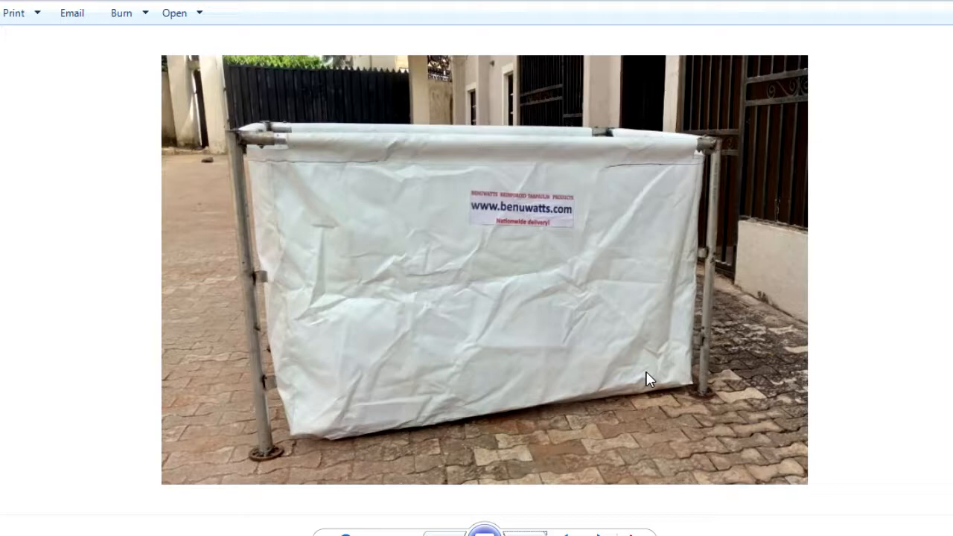
mouse_move(668, 387)
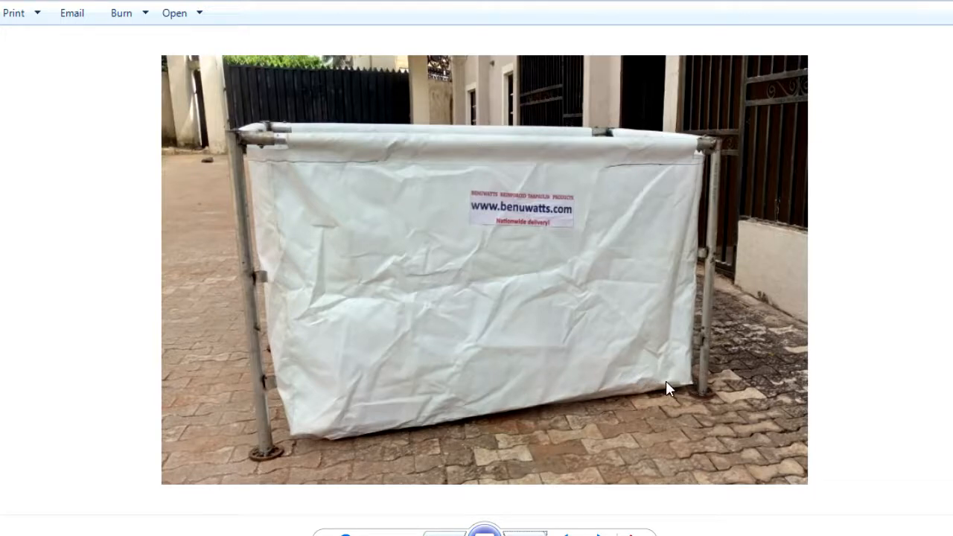
mouse_move(670, 383)
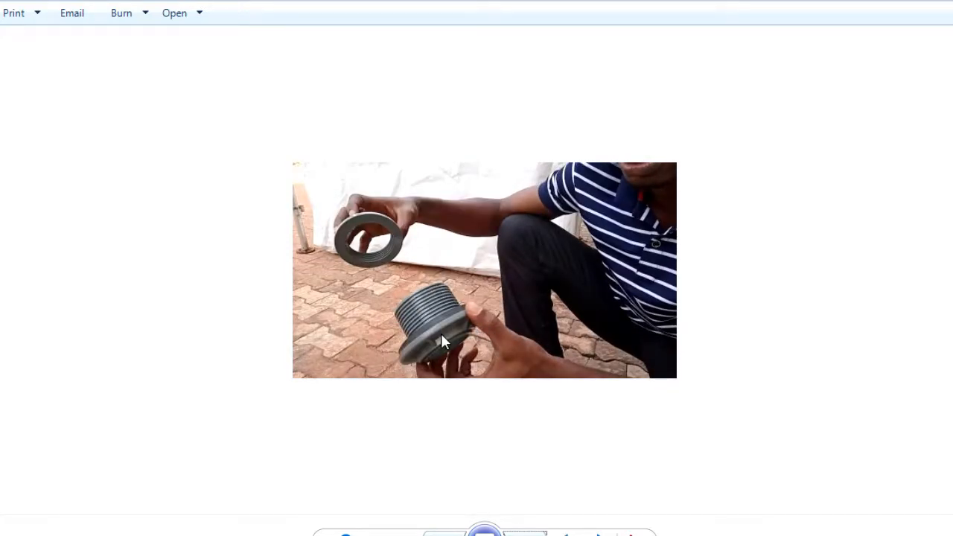
mouse_move(437, 292)
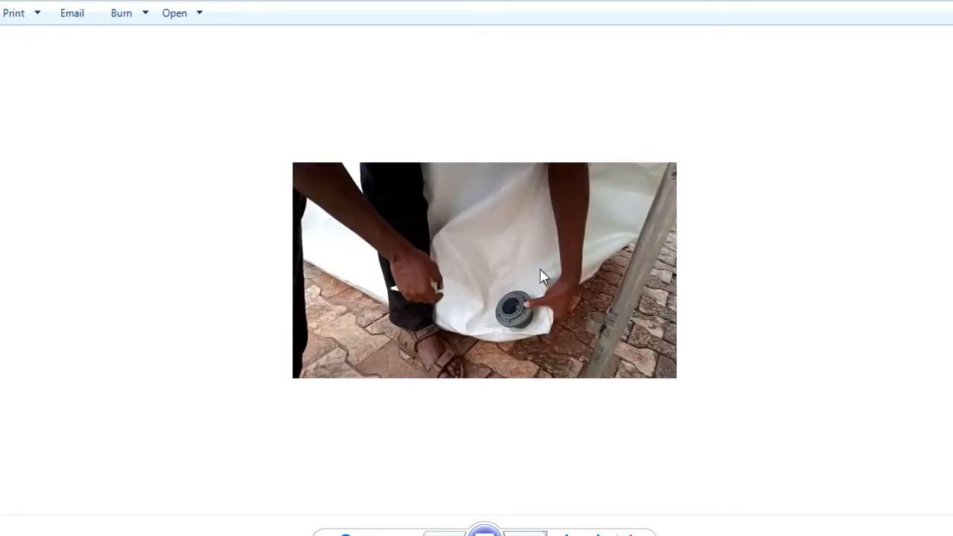
mouse_move(446, 311)
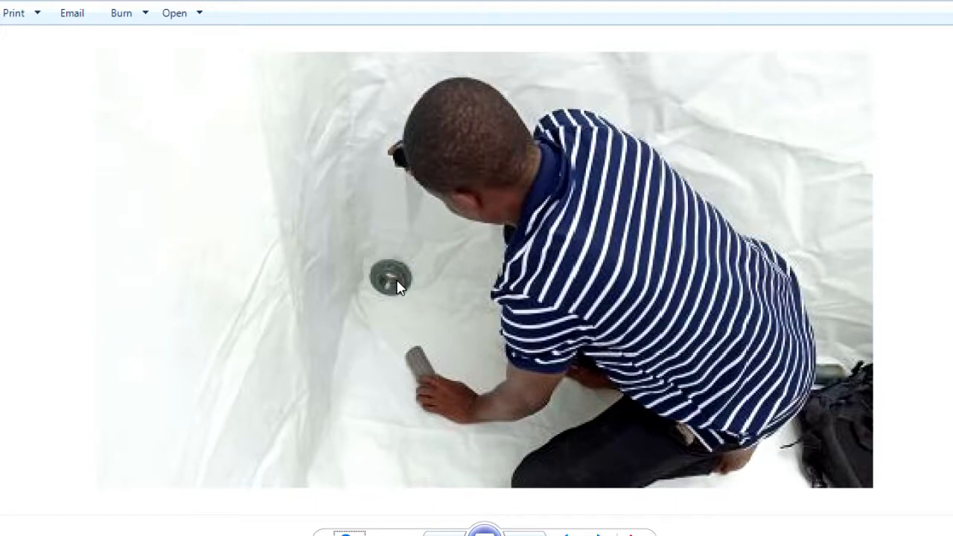
mouse_move(397, 294)
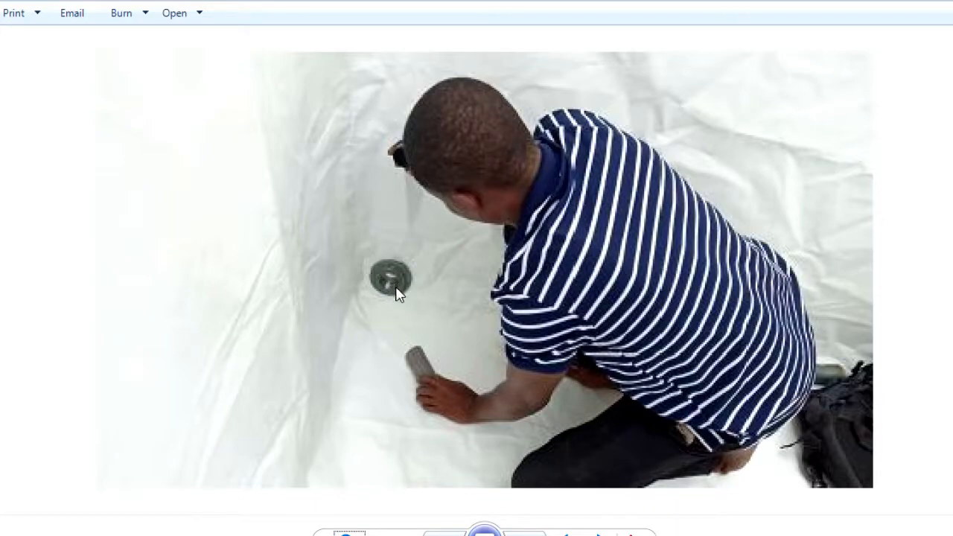
mouse_move(434, 335)
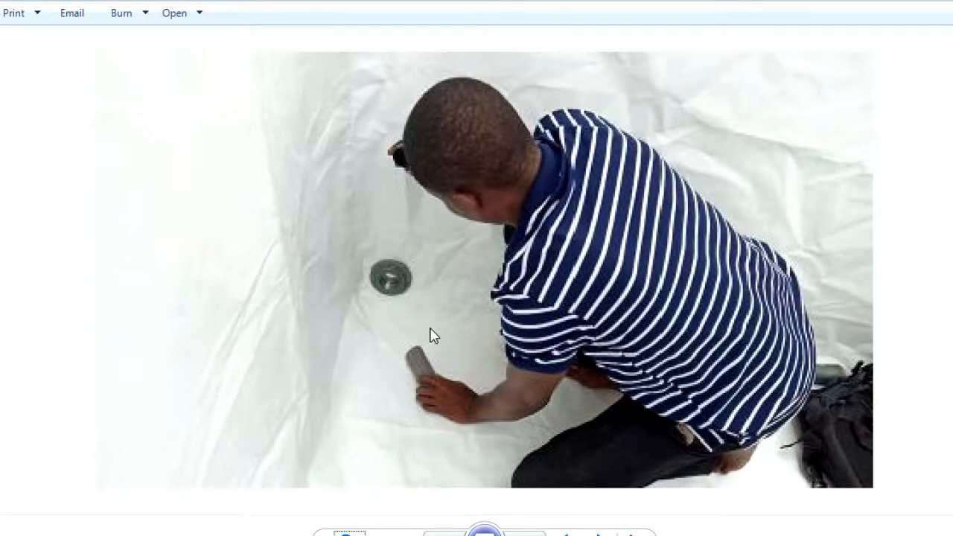
mouse_move(447, 190)
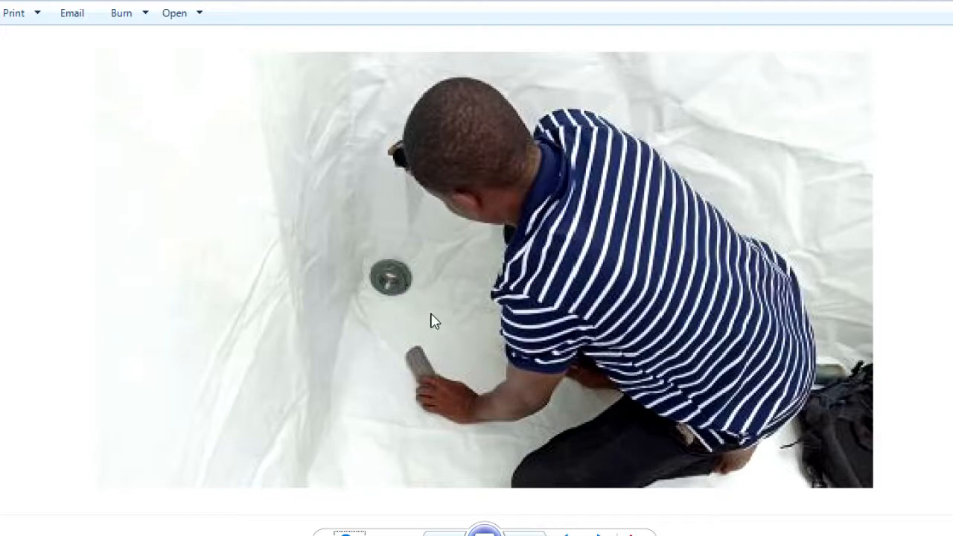
mouse_move(387, 285)
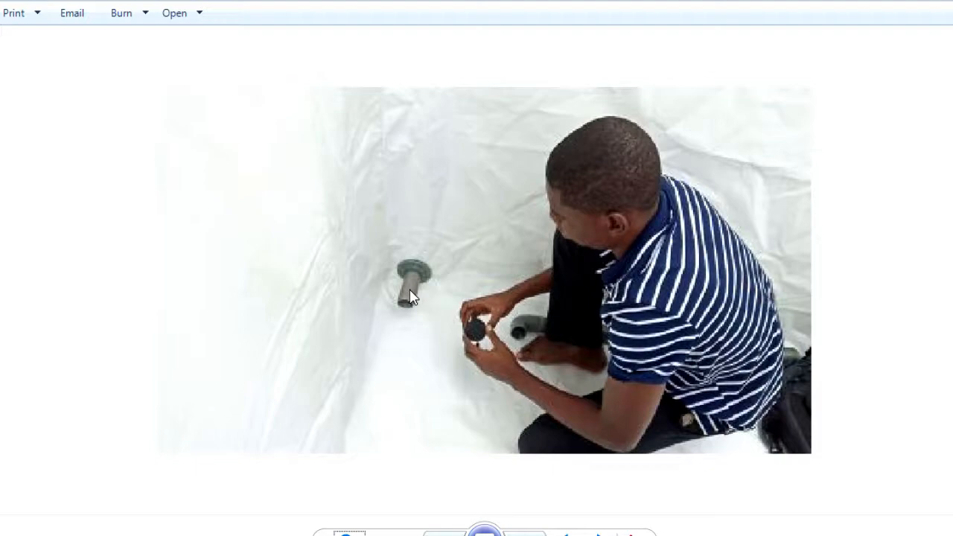
mouse_move(411, 289)
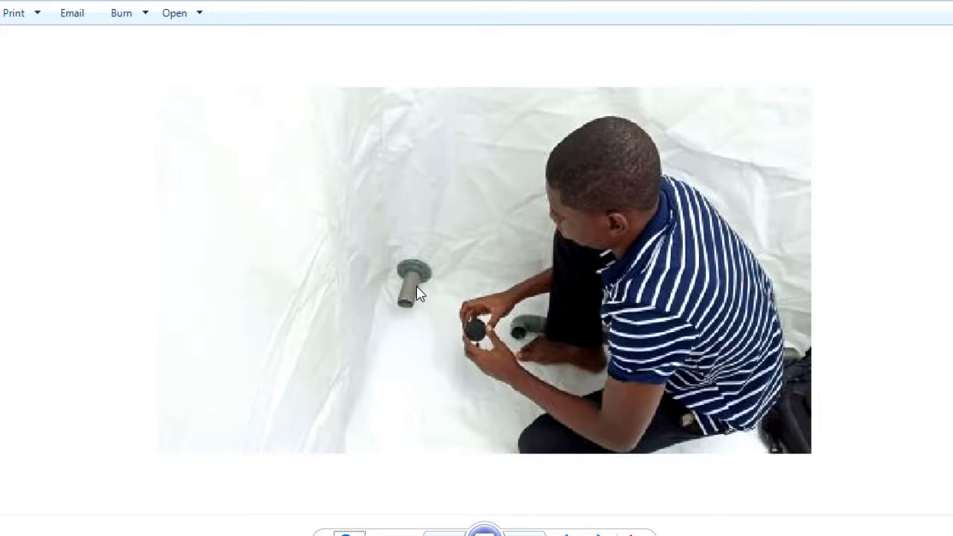
mouse_move(408, 288)
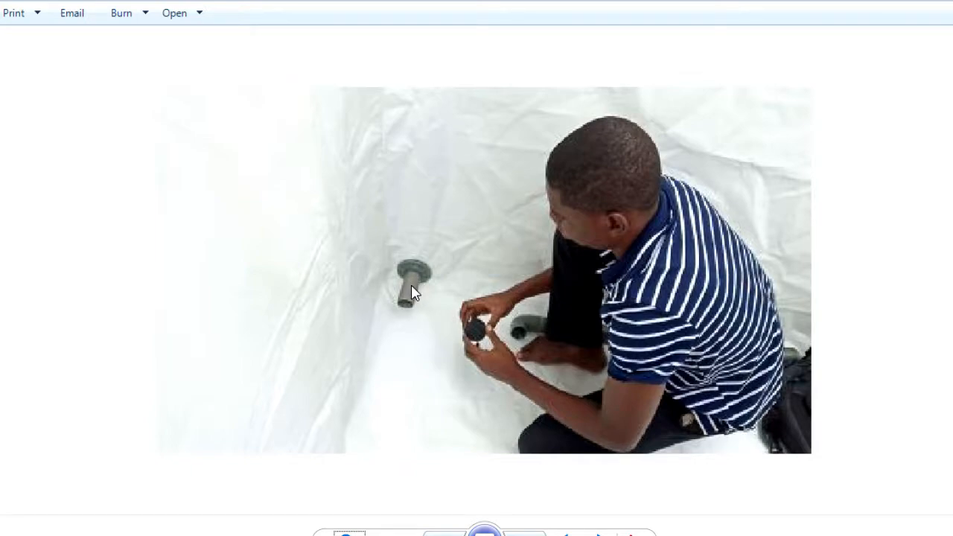
mouse_move(414, 289)
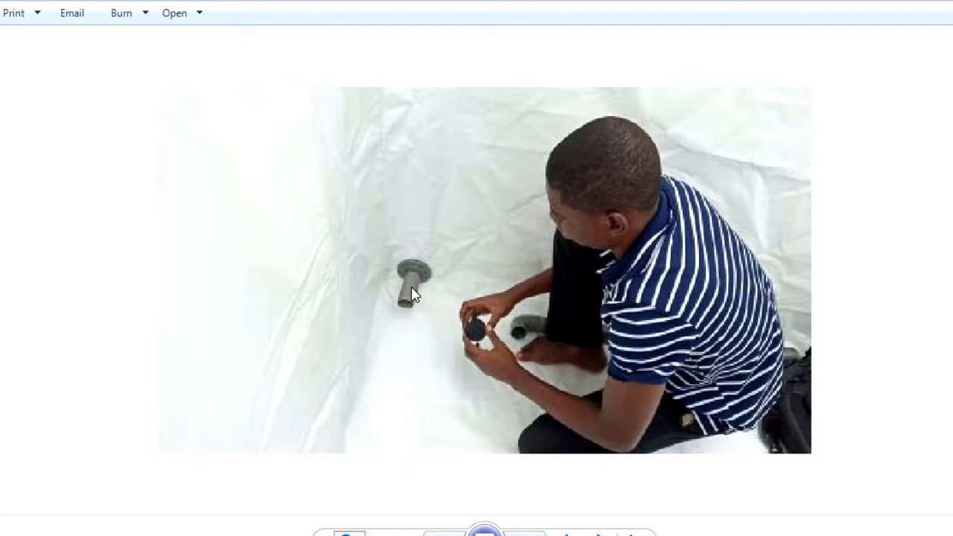
mouse_move(407, 296)
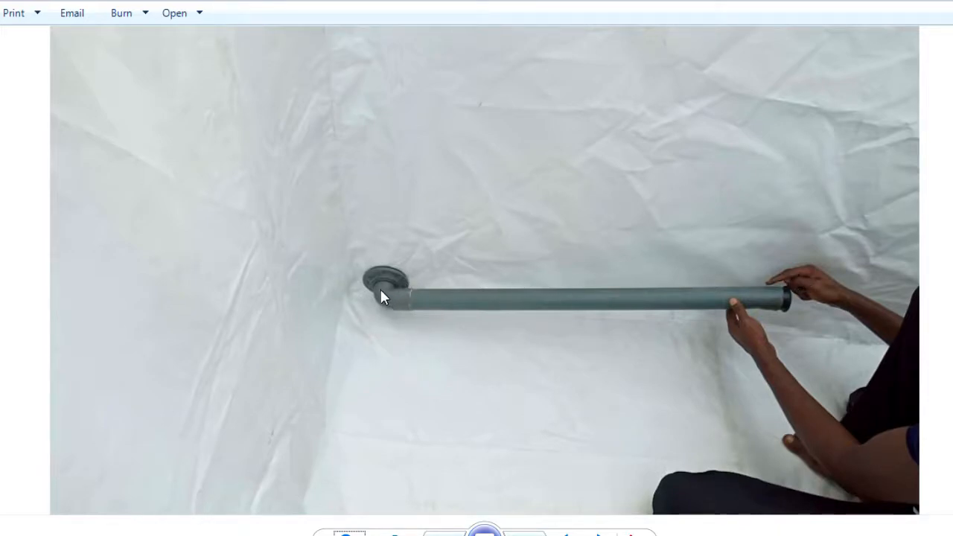
mouse_move(564, 289)
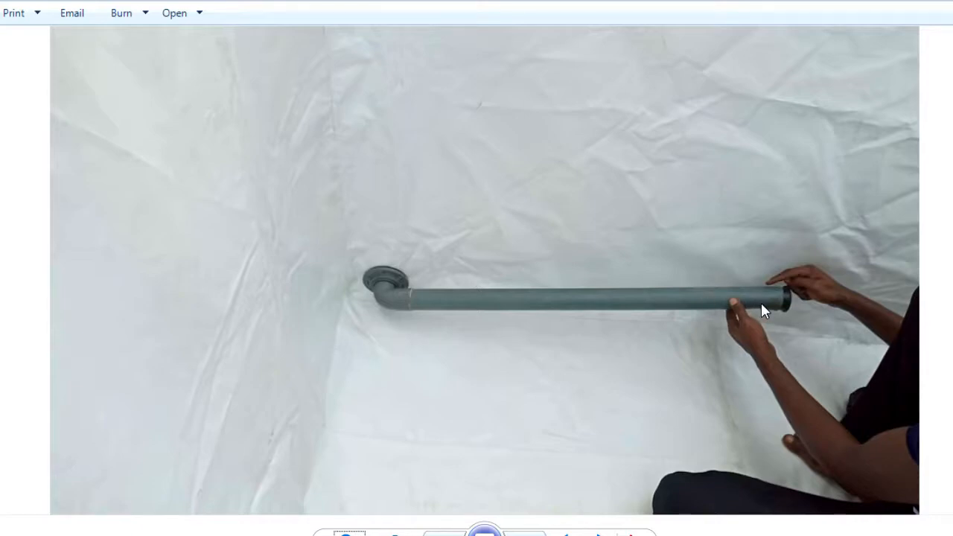
mouse_move(443, 308)
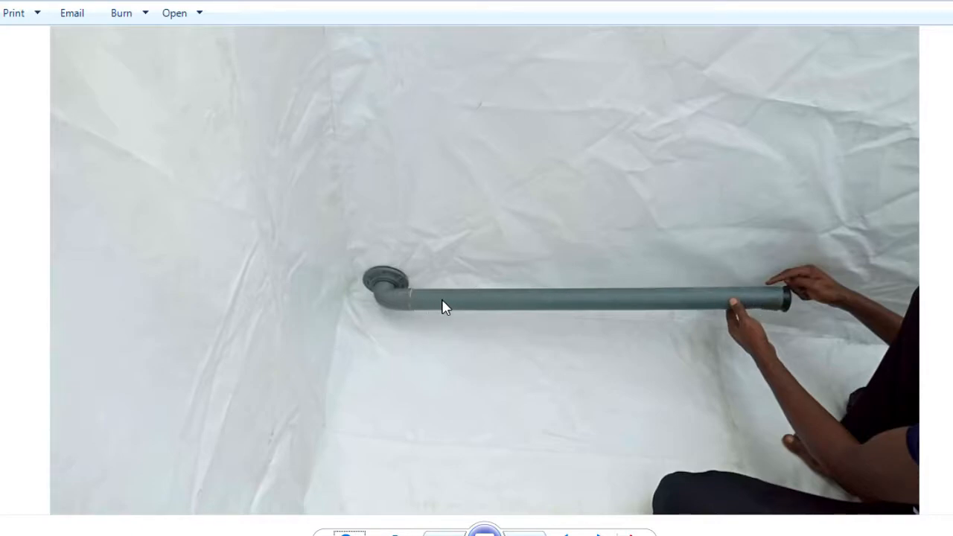
mouse_move(637, 307)
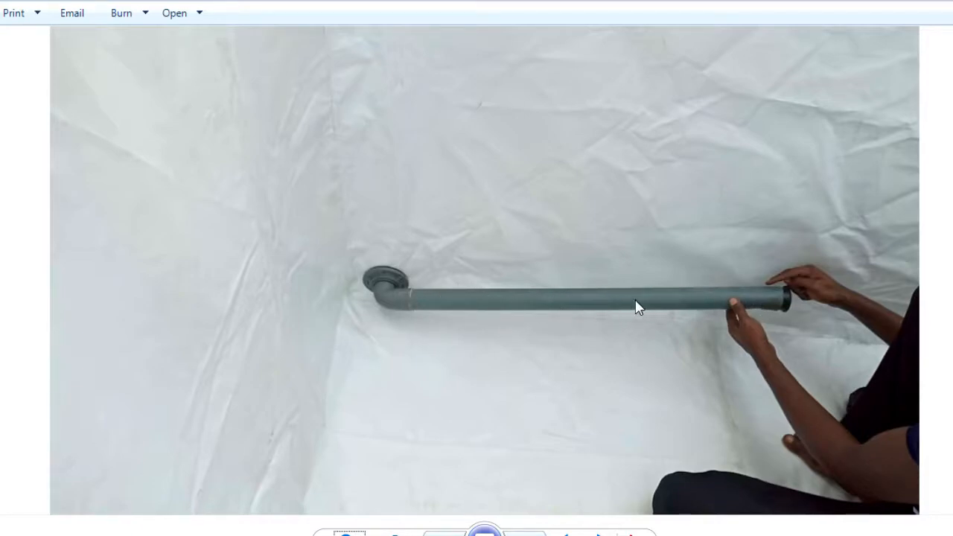
mouse_move(796, 296)
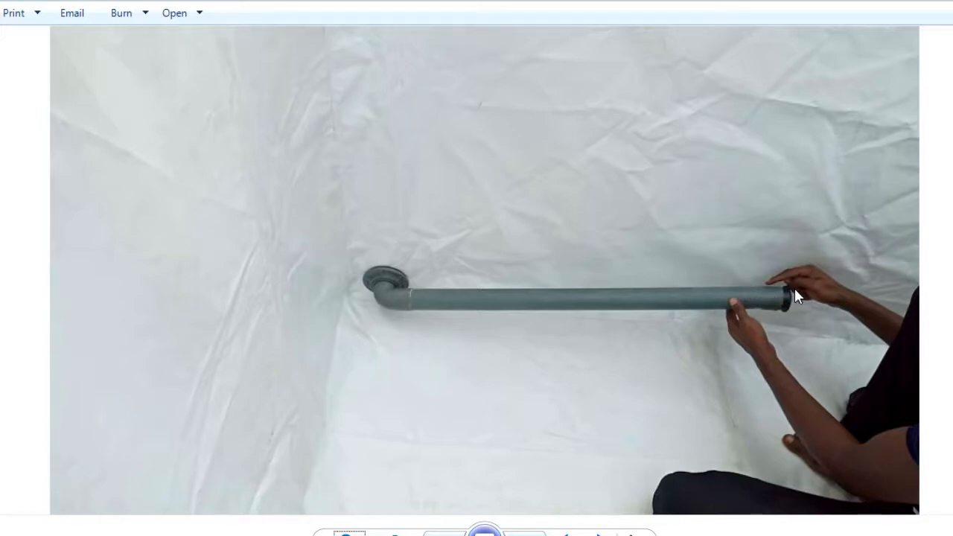
mouse_move(636, 291)
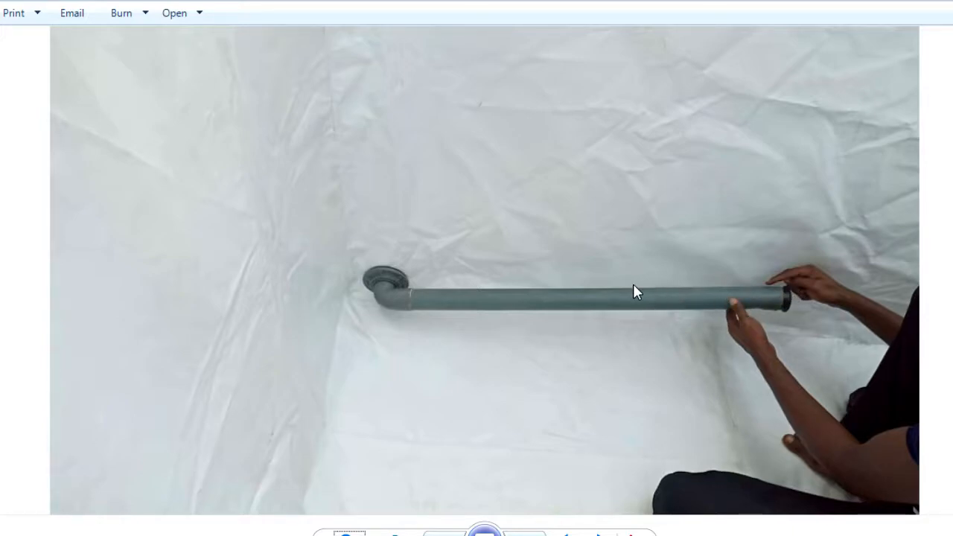
mouse_move(655, 322)
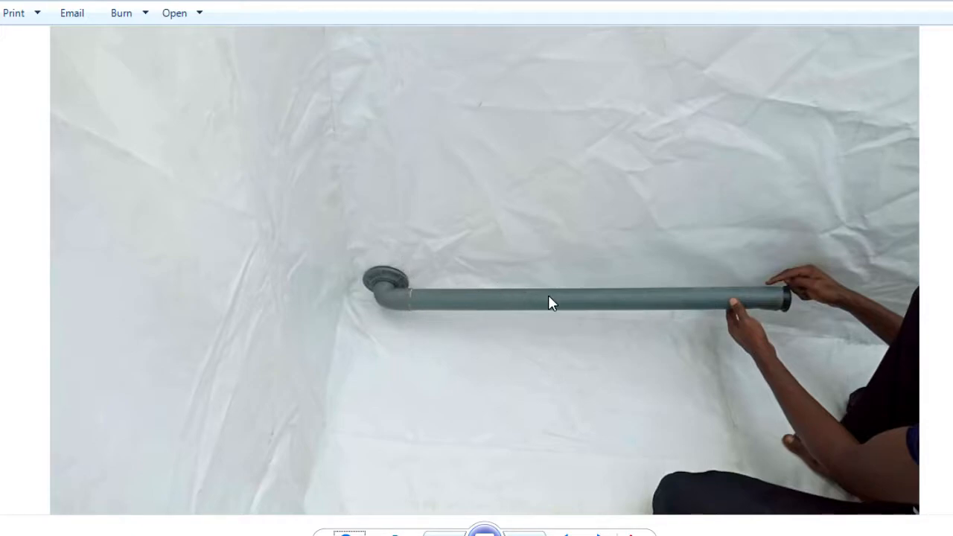
mouse_move(464, 288)
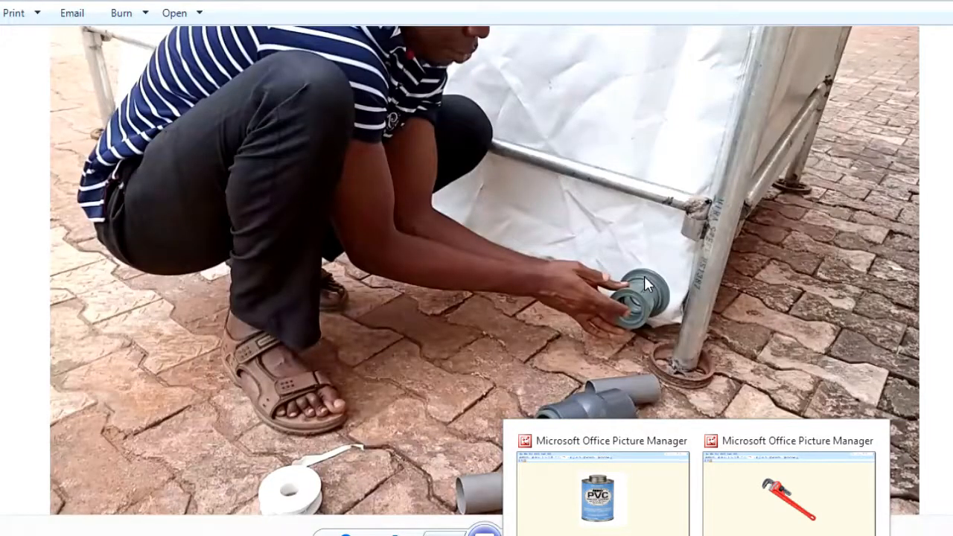
Step: Switch to the Picture Manager window showing the red pipe wrench supply photo
click(788, 440)
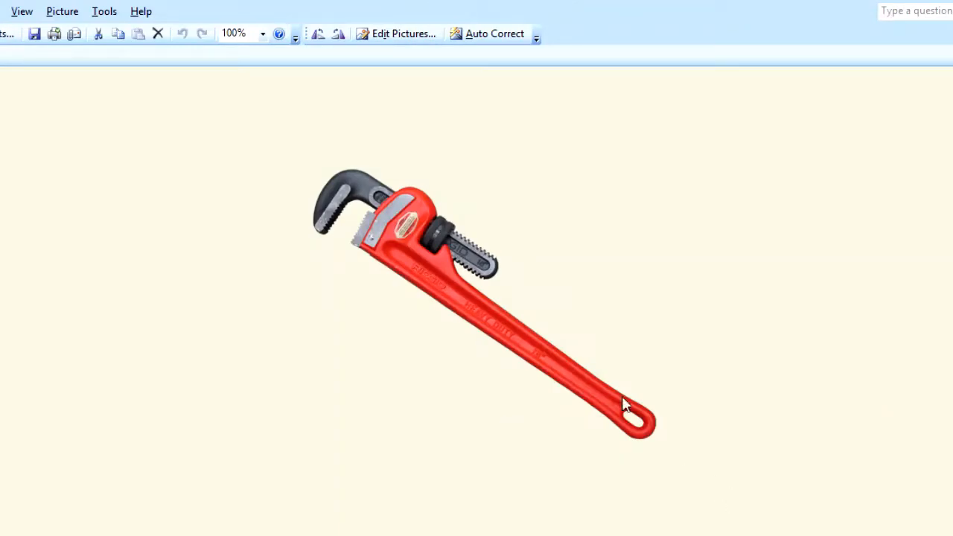
mouse_move(447, 365)
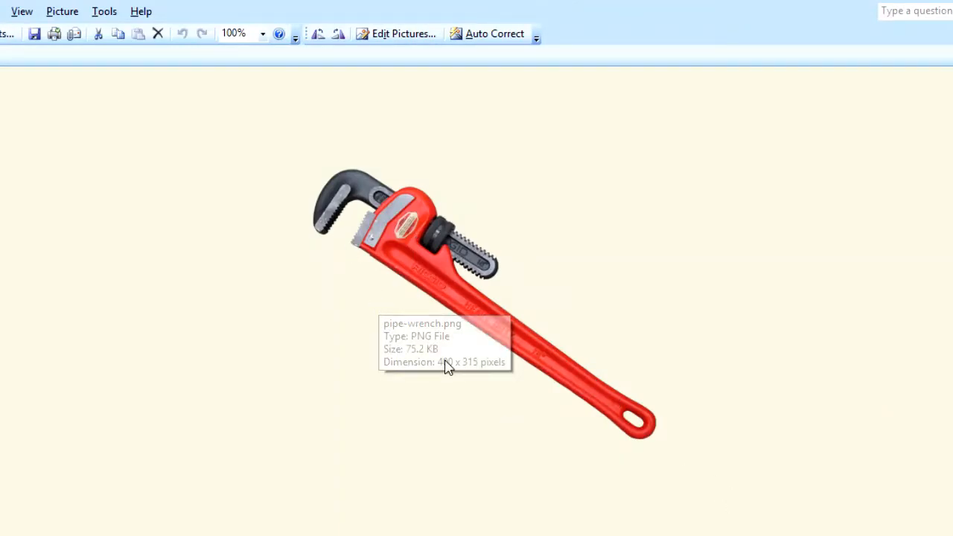